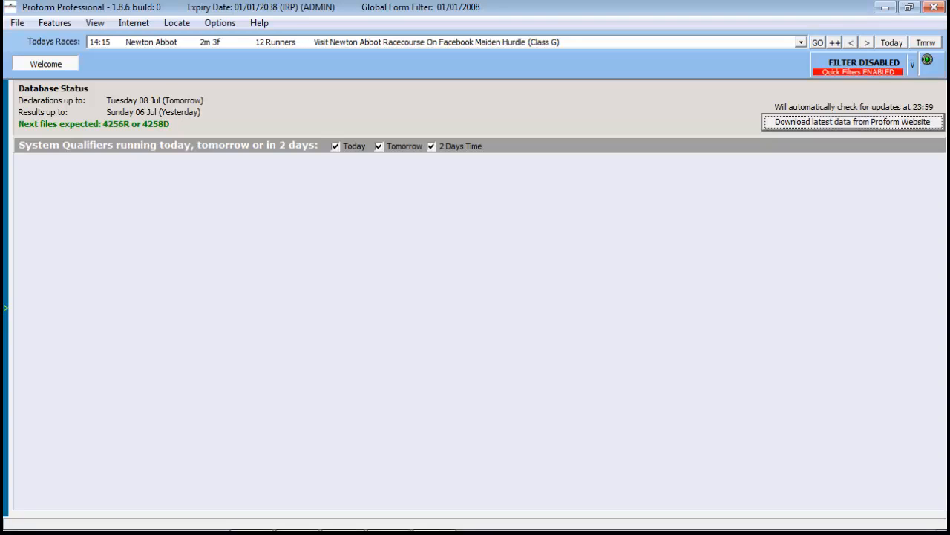
mouse_move(862, 429)
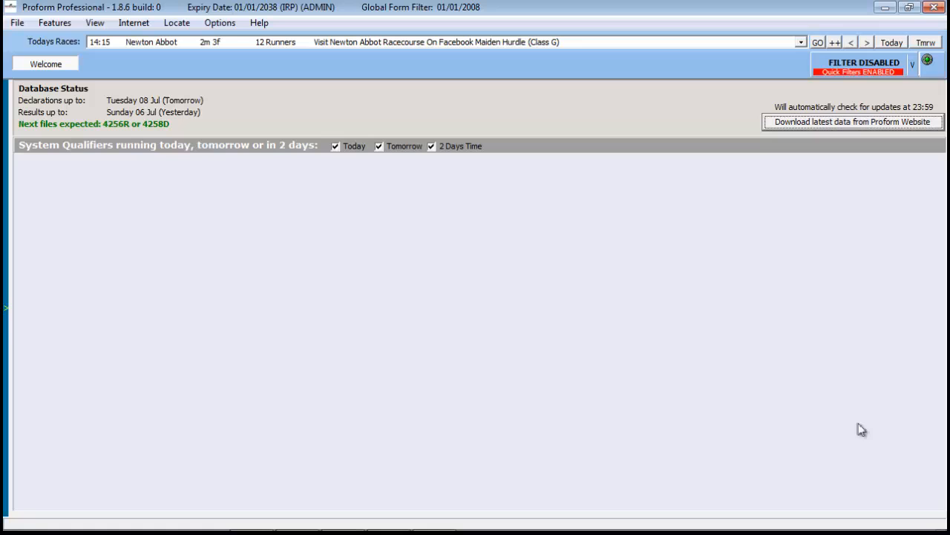
Start a new system in the System Builder from the Features menu
click(55, 22)
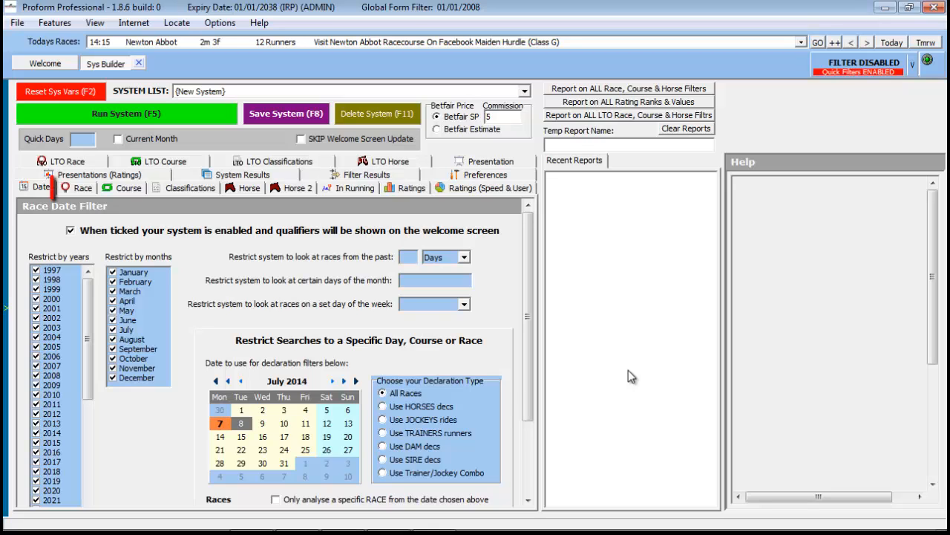
Show the Race filter settings with the Race Types list
click(77, 187)
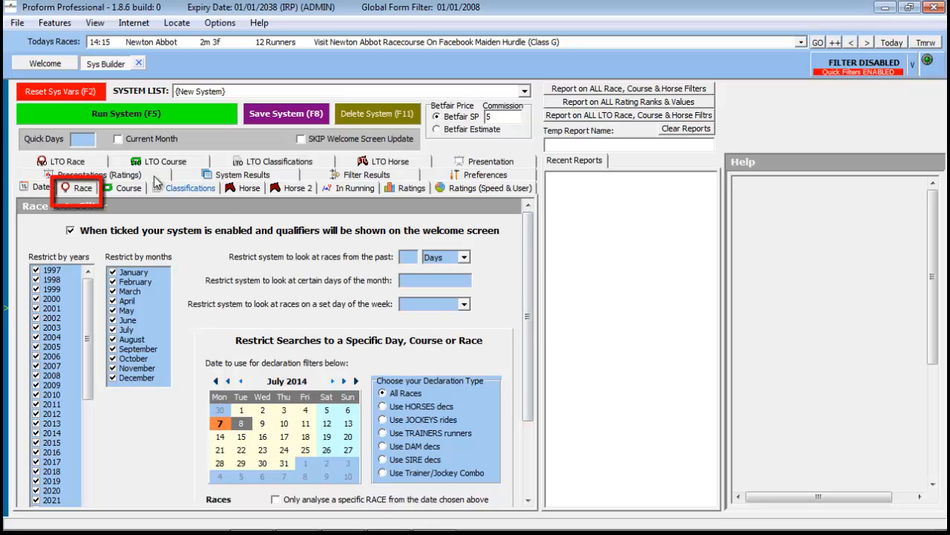
click(83, 187)
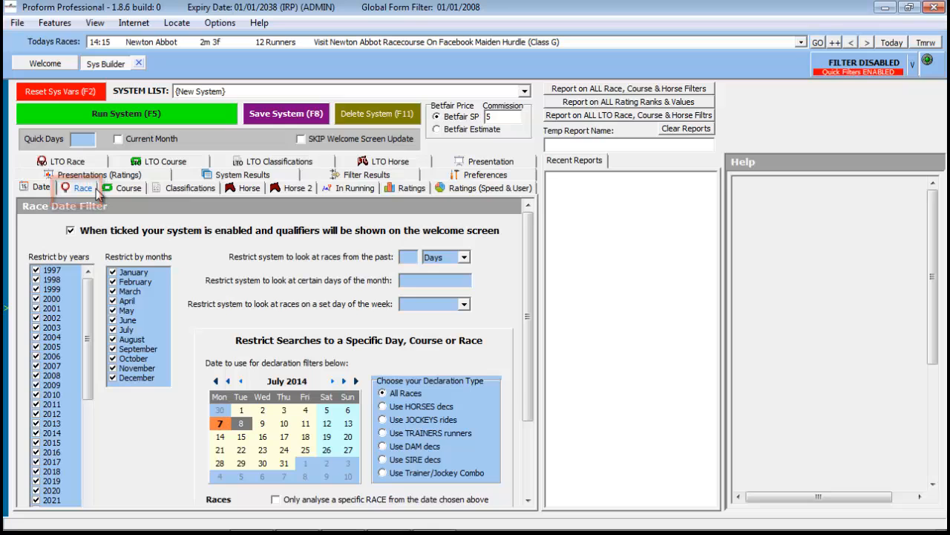
click(83, 187)
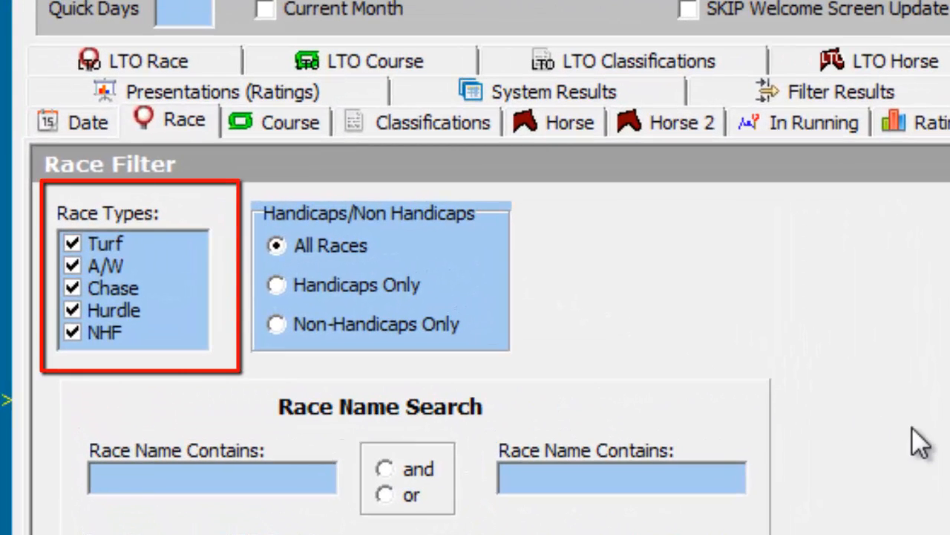
mouse_move(294, 249)
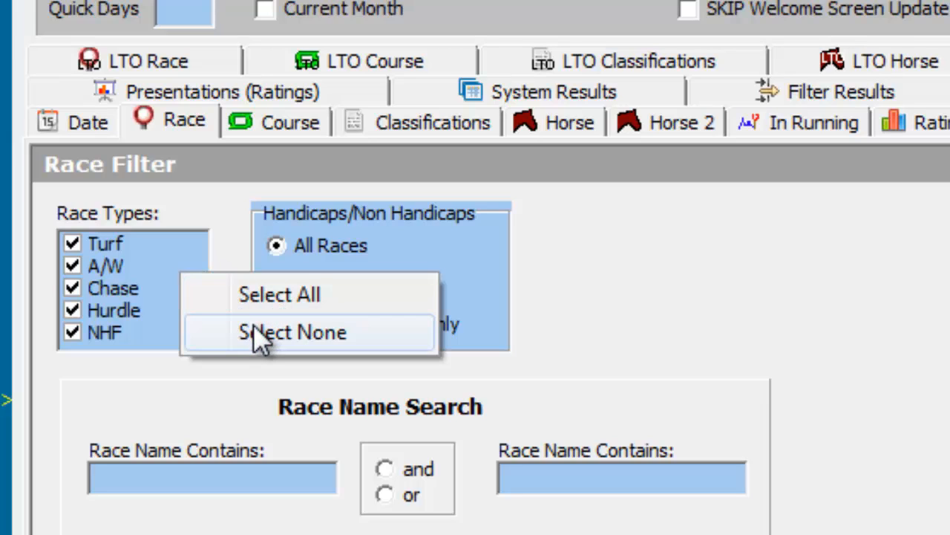
Include only Turf in Race Types and set Handicaps Only
click(292, 332)
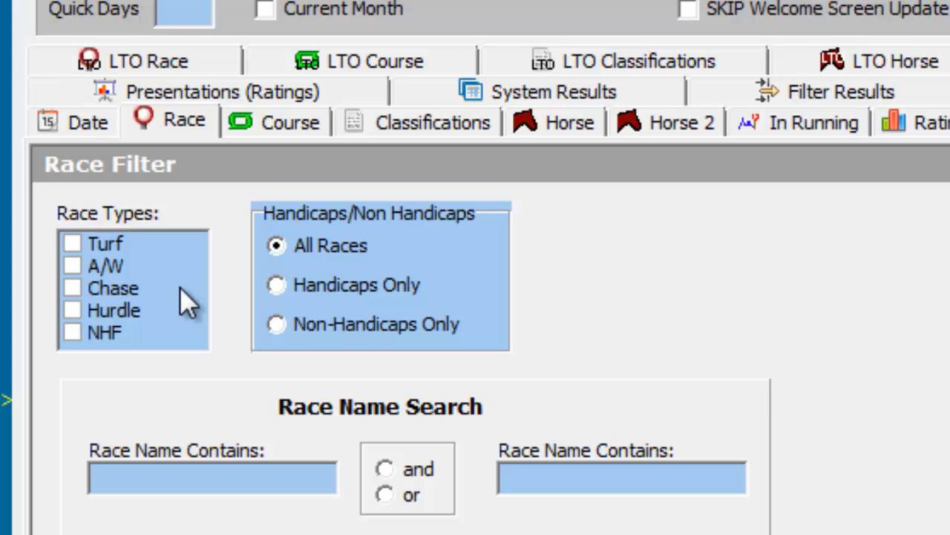
click(73, 244)
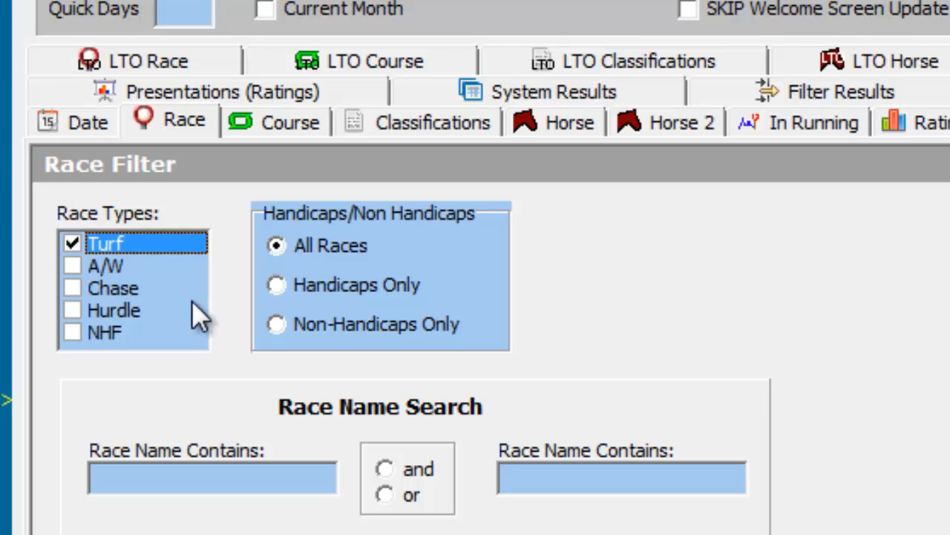
mouse_move(239, 343)
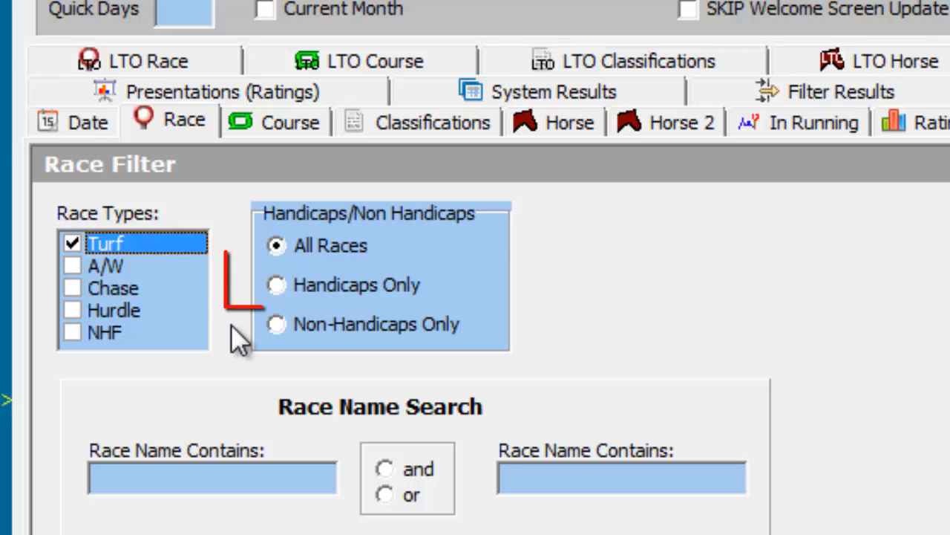
click(275, 284)
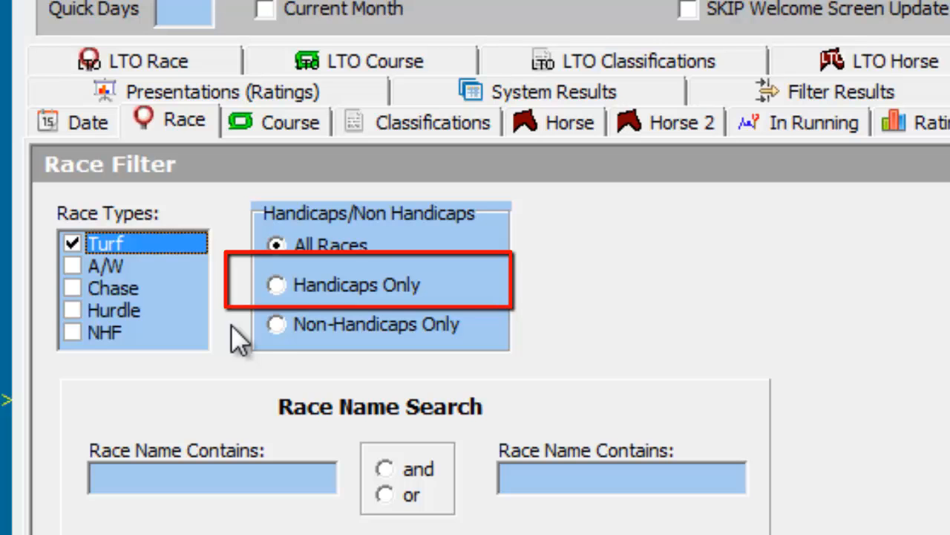
click(276, 284)
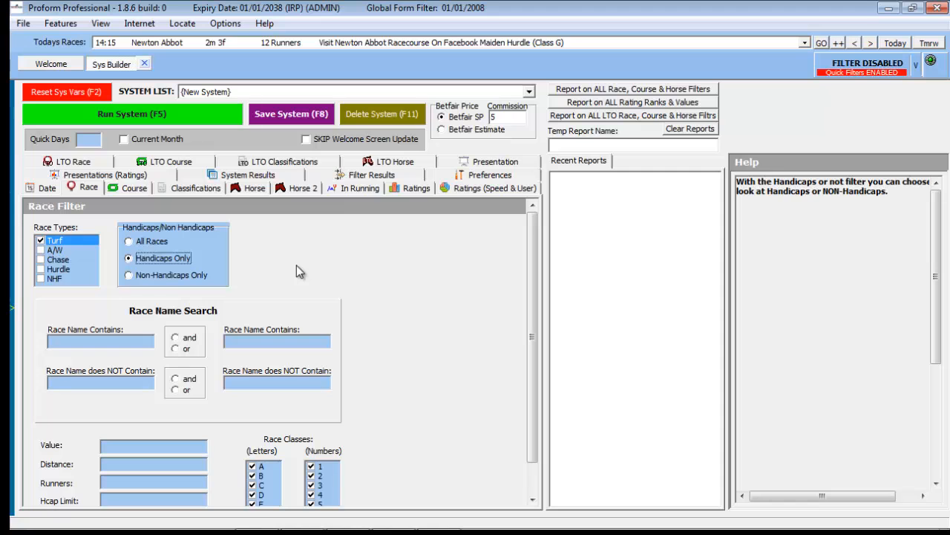
mouse_move(520, 318)
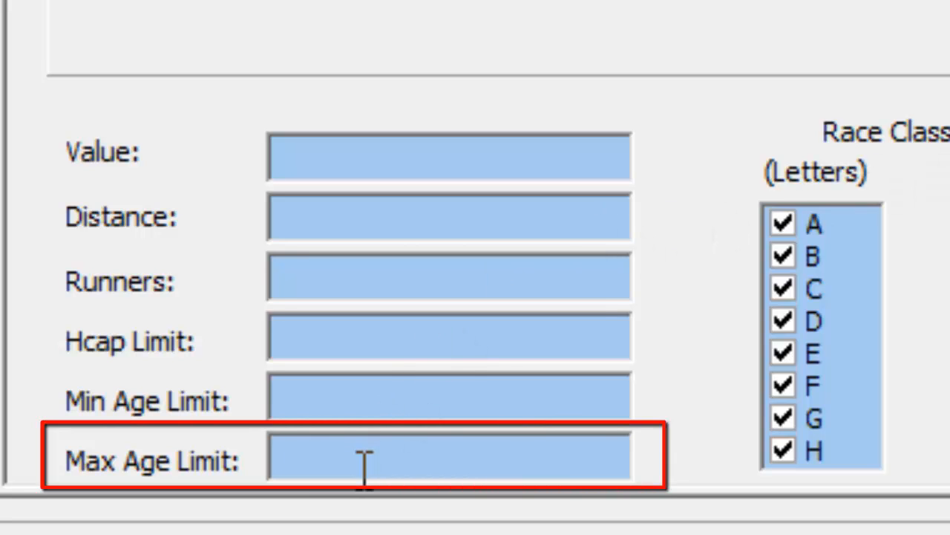
Set the race Max Age Limit to OPEN
text(OPEN)
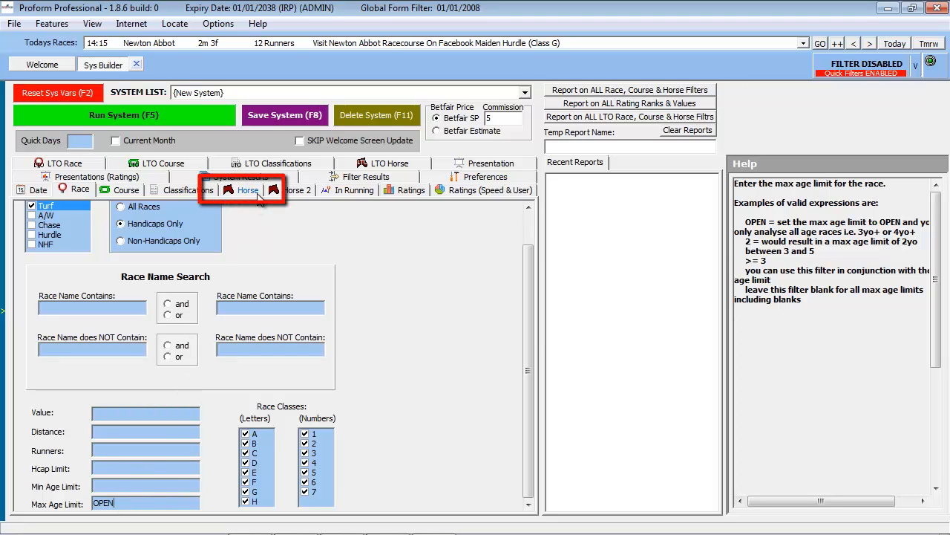
click(241, 177)
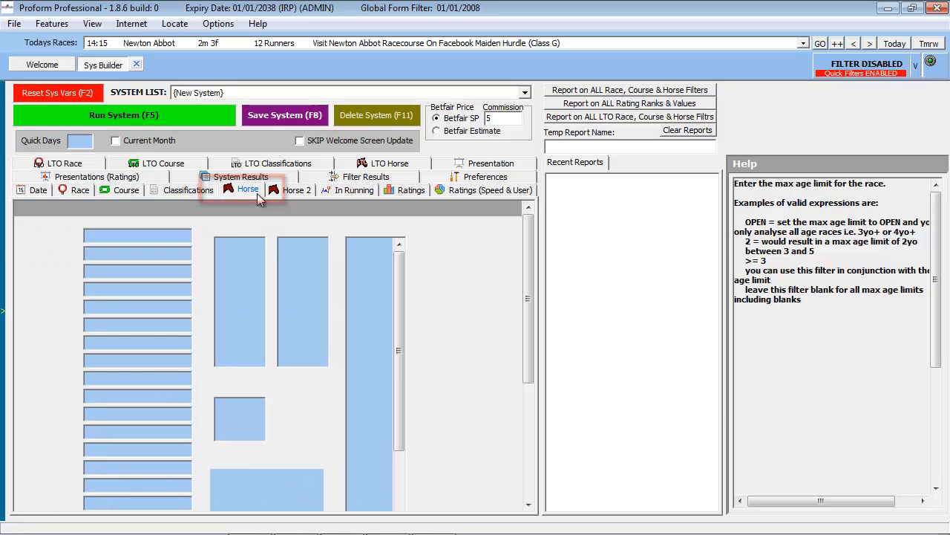
Enter 3 in the Horse tab's Age filter
click(248, 189)
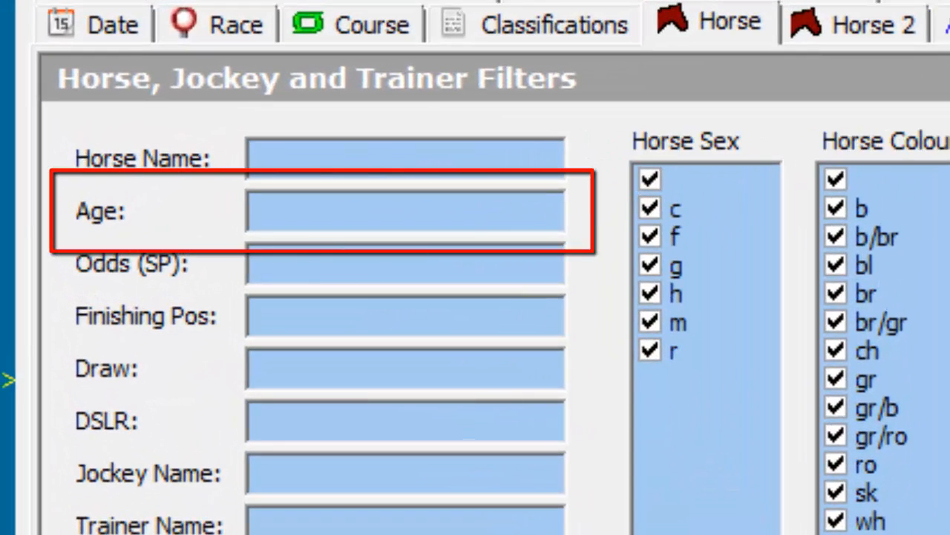
click(405, 212)
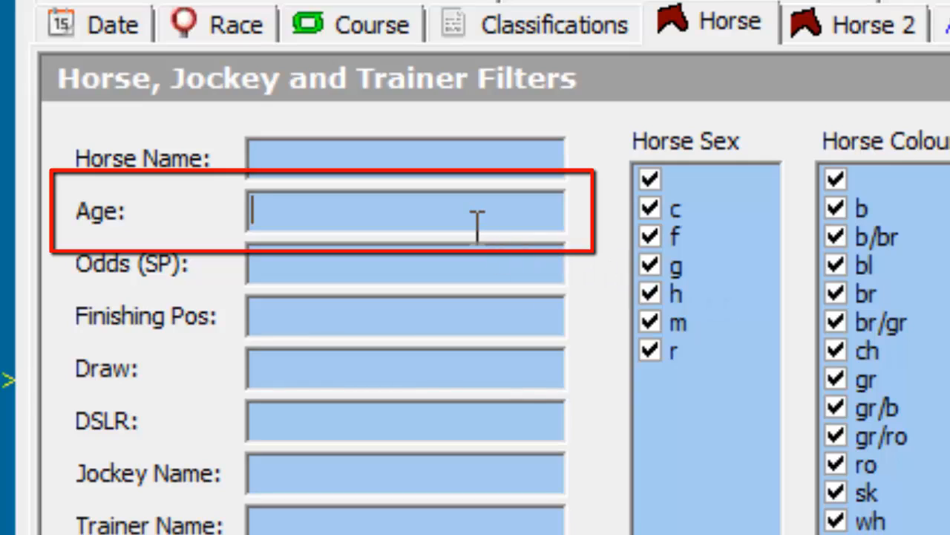
text(3)
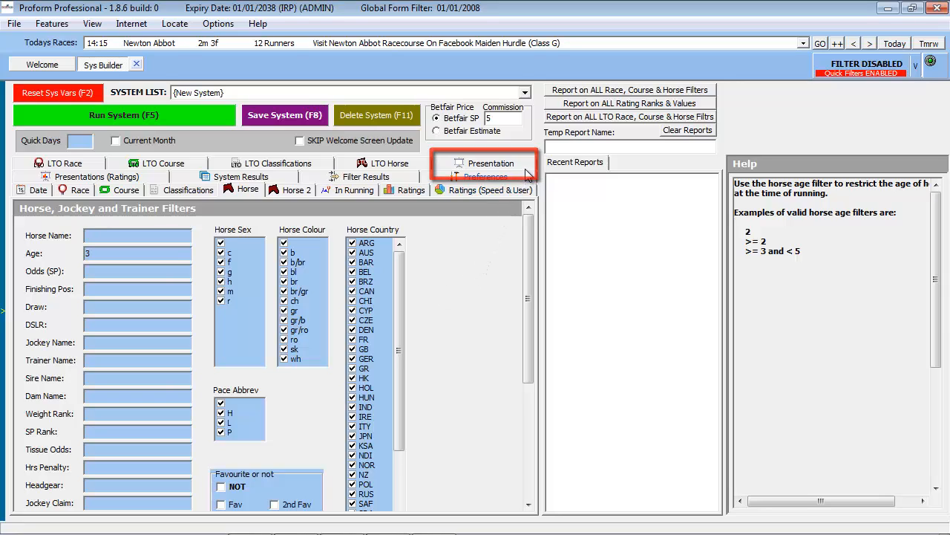
Present results by Trainer and run the system, accepting the no-date-restriction warning
click(491, 163)
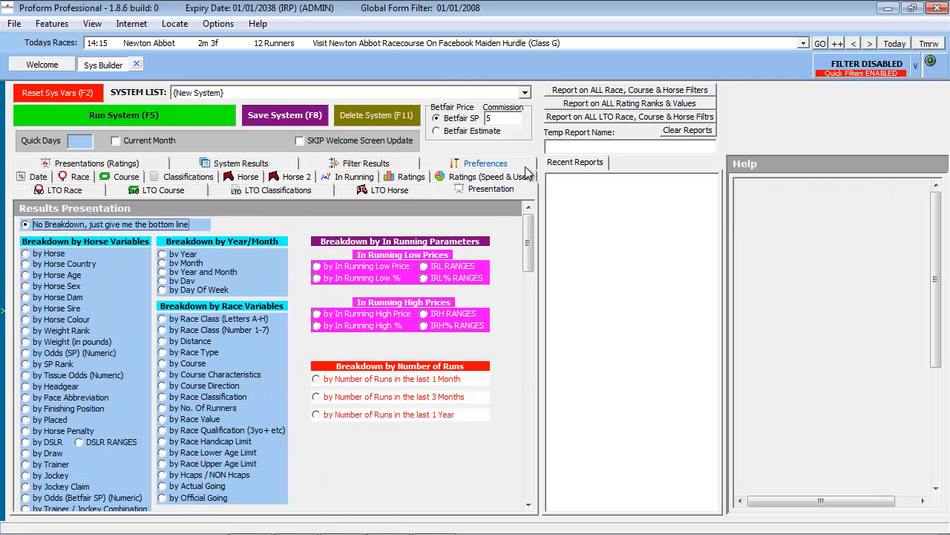
mouse_move(512, 283)
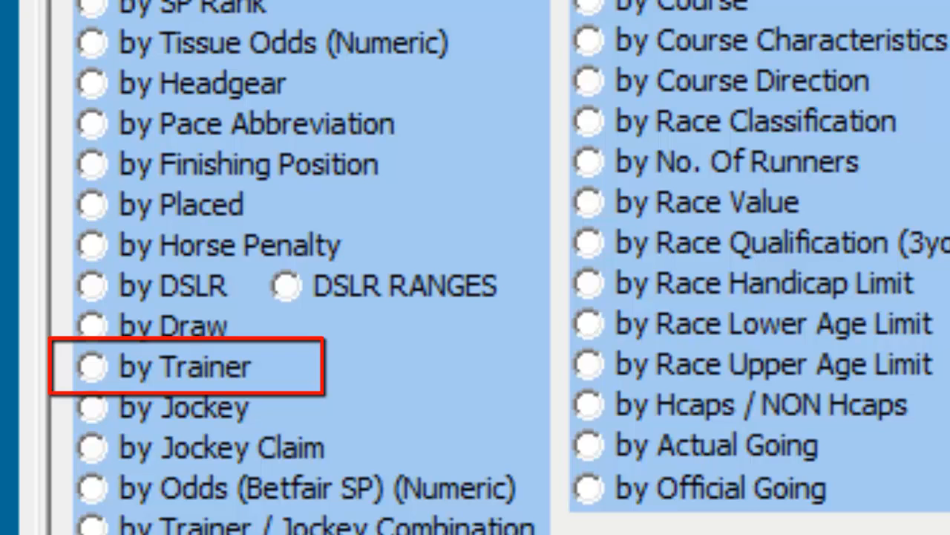
mouse_move(156, 352)
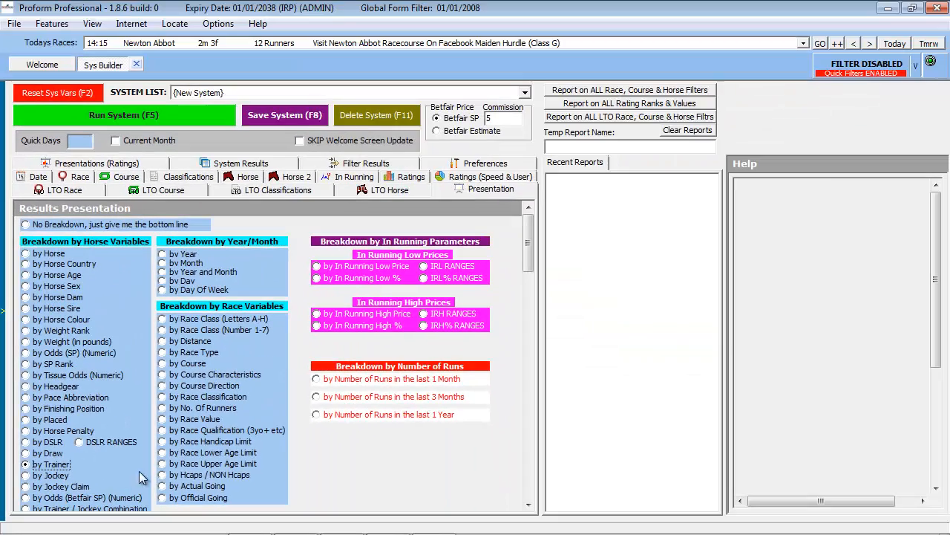
mouse_move(322, 472)
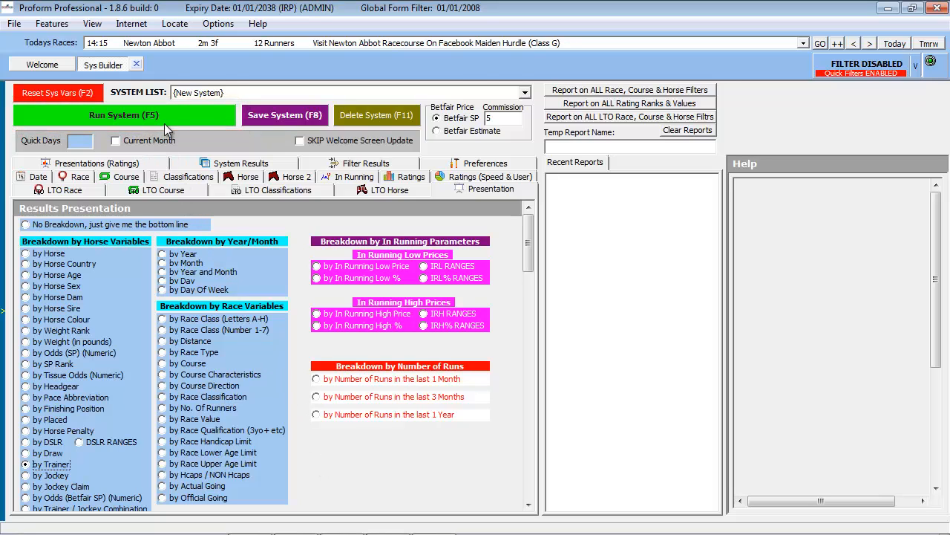
click(123, 115)
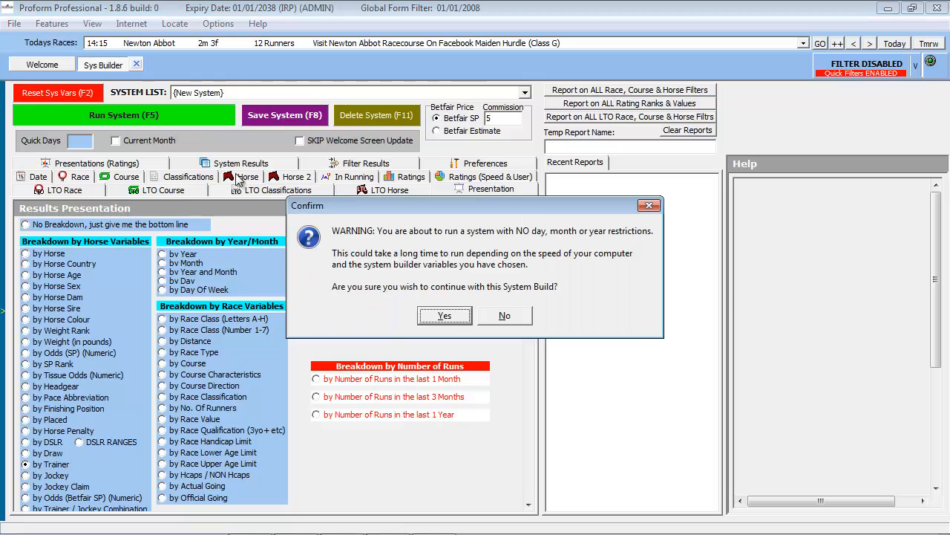
click(444, 315)
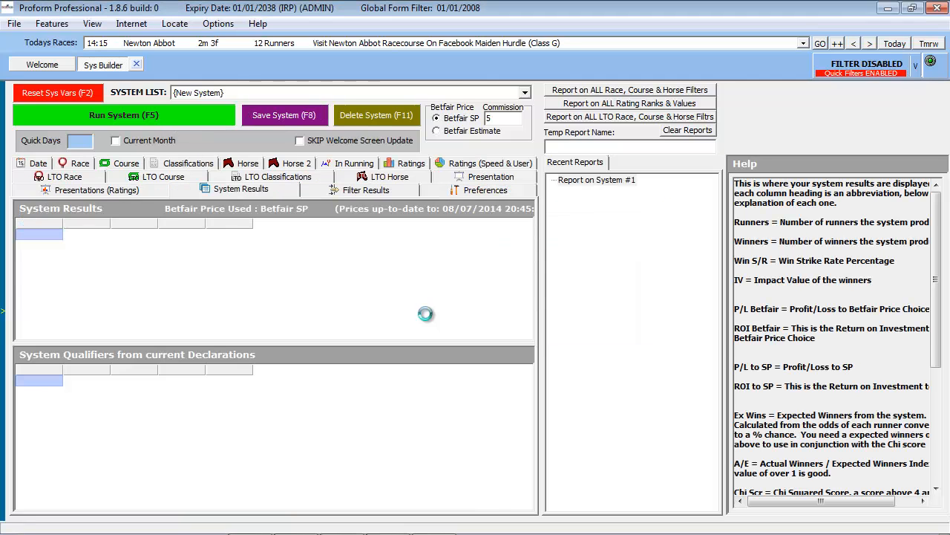
Sort the trainer results by 'ROI to SP', highest first
click(124, 115)
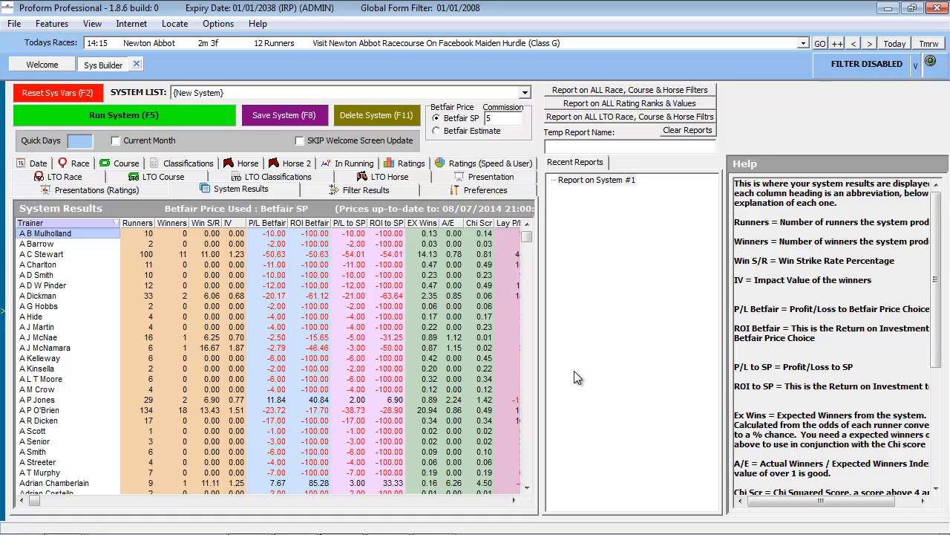
click(385, 223)
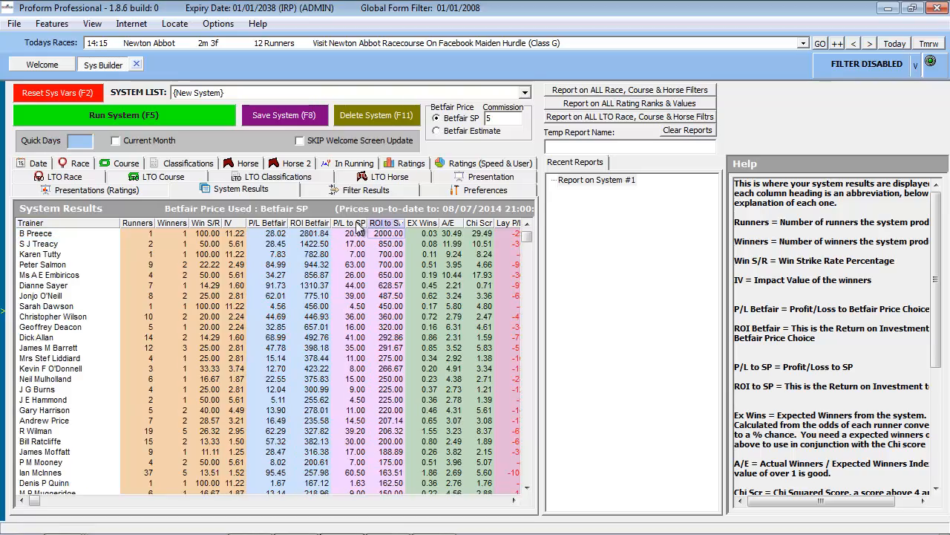